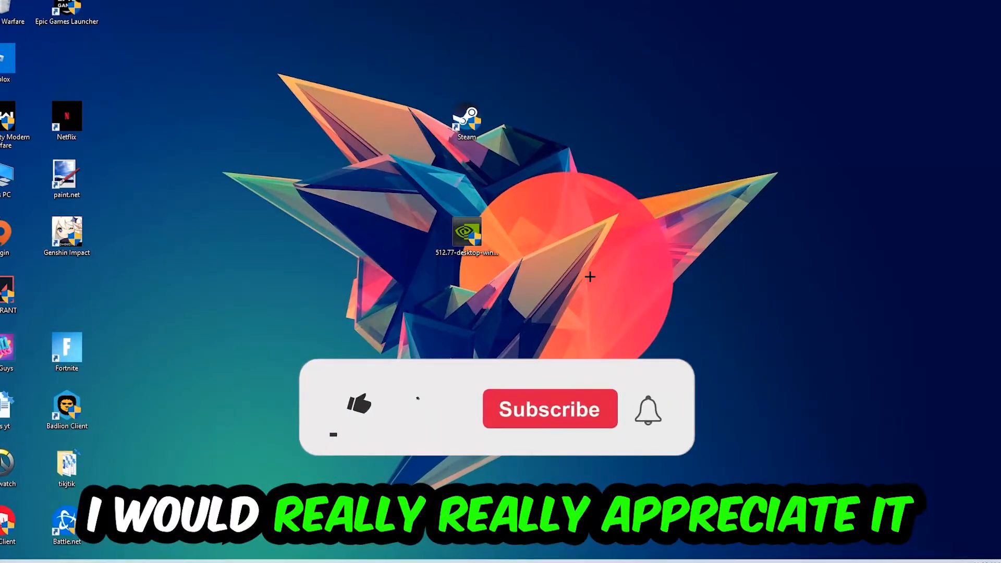
# Step: Launch Task Manager showing the Processes list
pyautogui.click(359, 405)
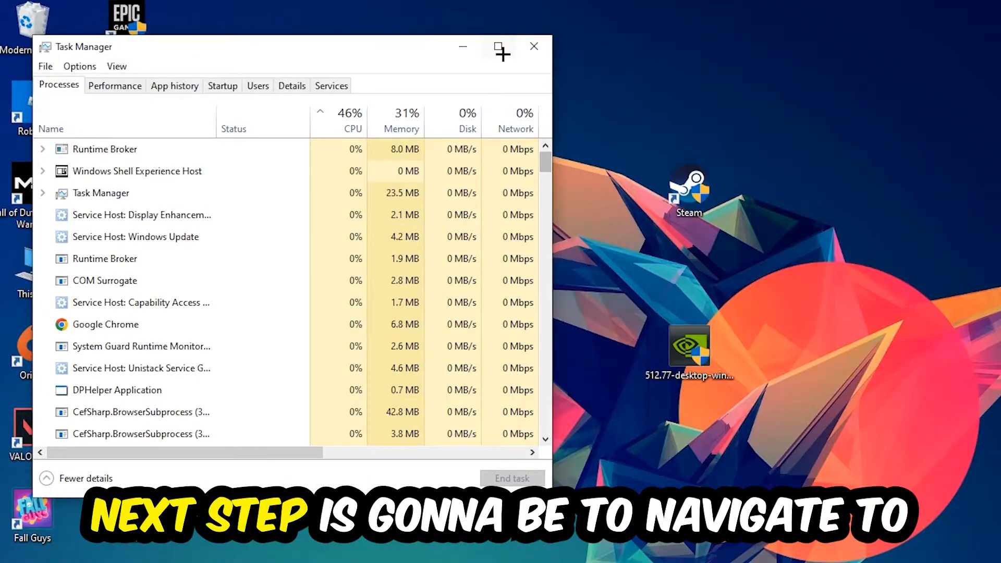
# Step: End the Google Chrome process from the Processes list and return to the desktop
pyautogui.click(502, 50)
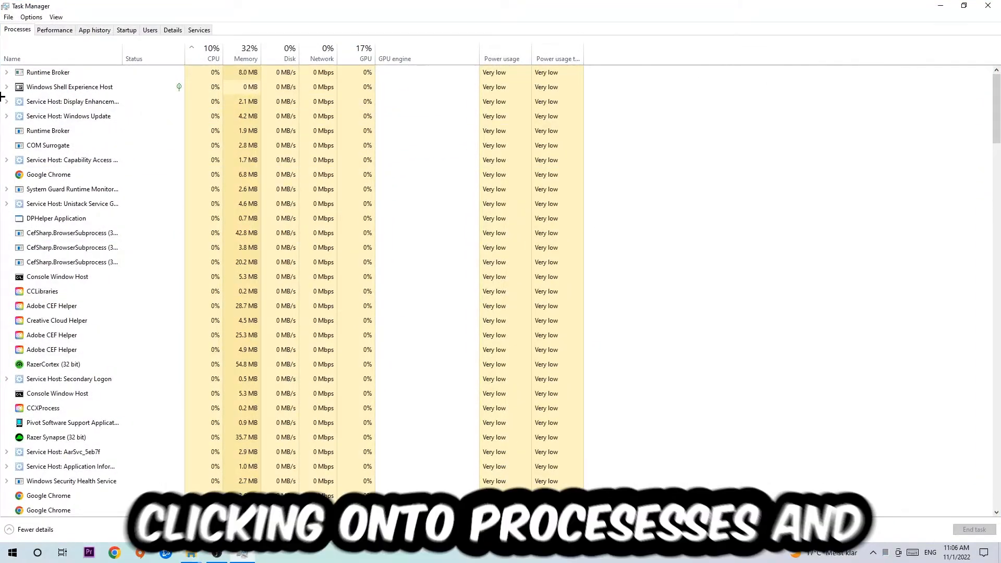
pyautogui.click(72, 188)
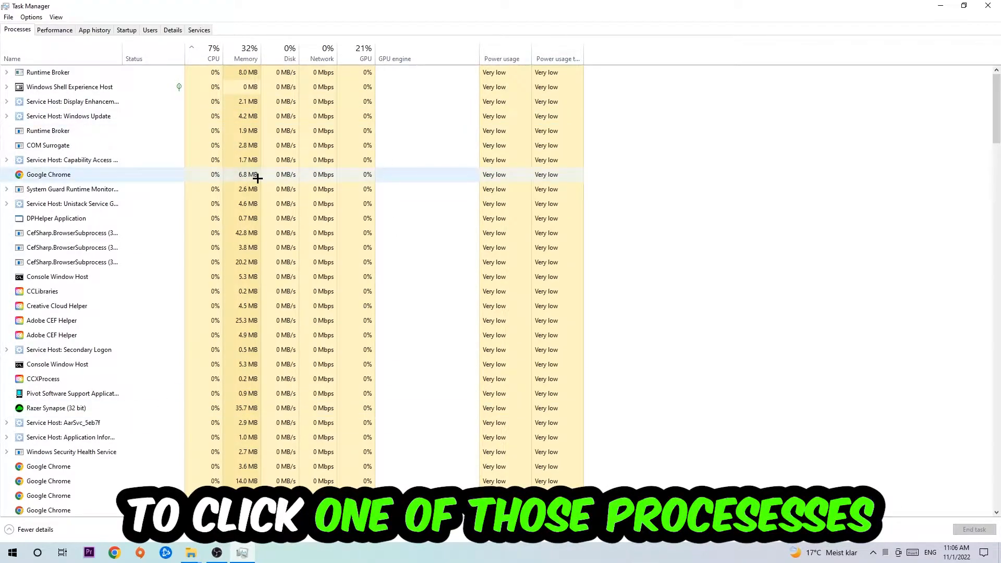
pyautogui.click(56, 218)
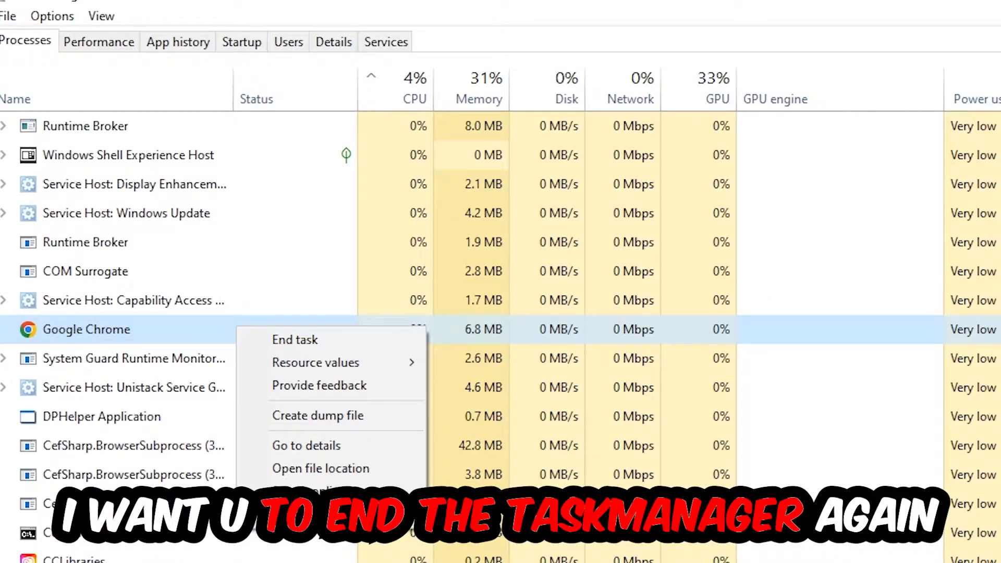
pyautogui.click(295, 339)
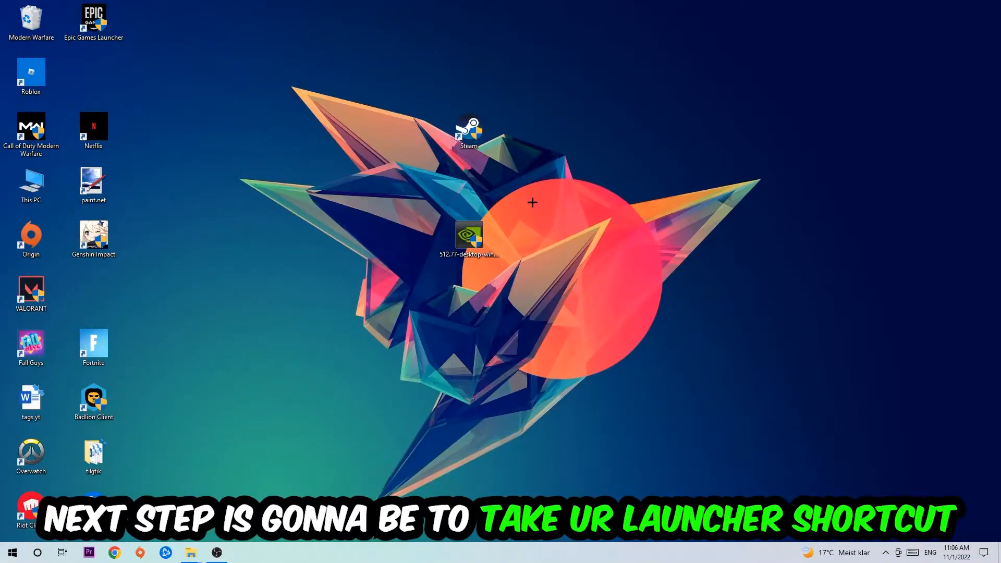
# Step: Select the Steam desktop shortcut and bring up its context menu
pyautogui.moveTo(469, 132); pyautogui.dragTo(593, 185)
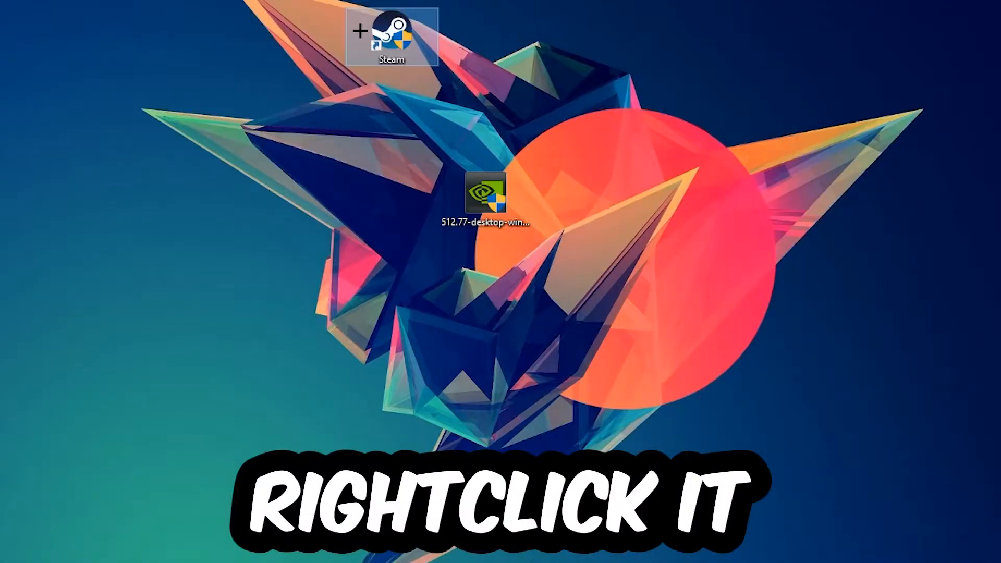
pyautogui.rightClick(393, 35)
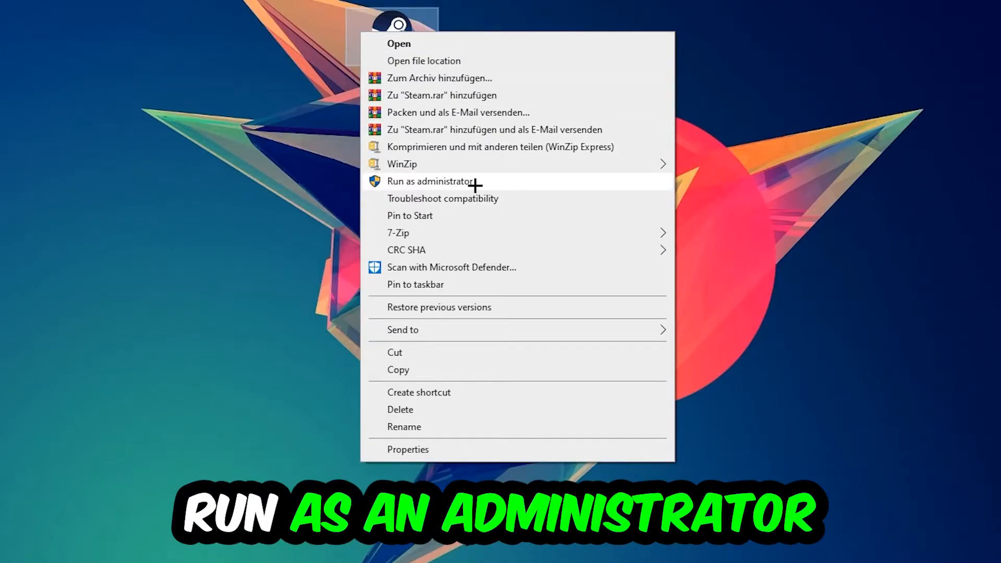
pyautogui.click(429, 181)
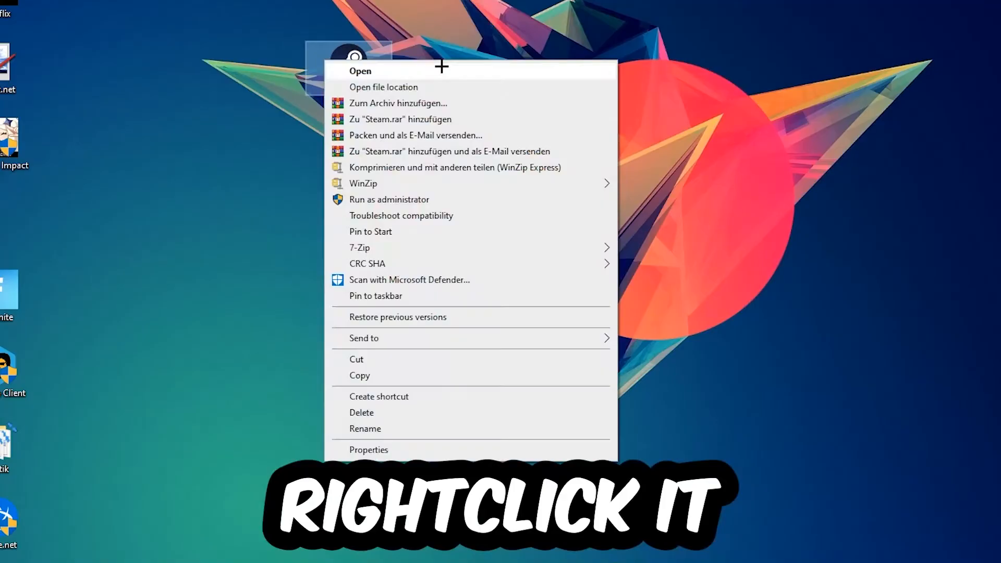
# Step: In Steam's Properties, enable Windows 8 compatibility mode and Run as administrator, then confirm
pyautogui.click(368, 449)
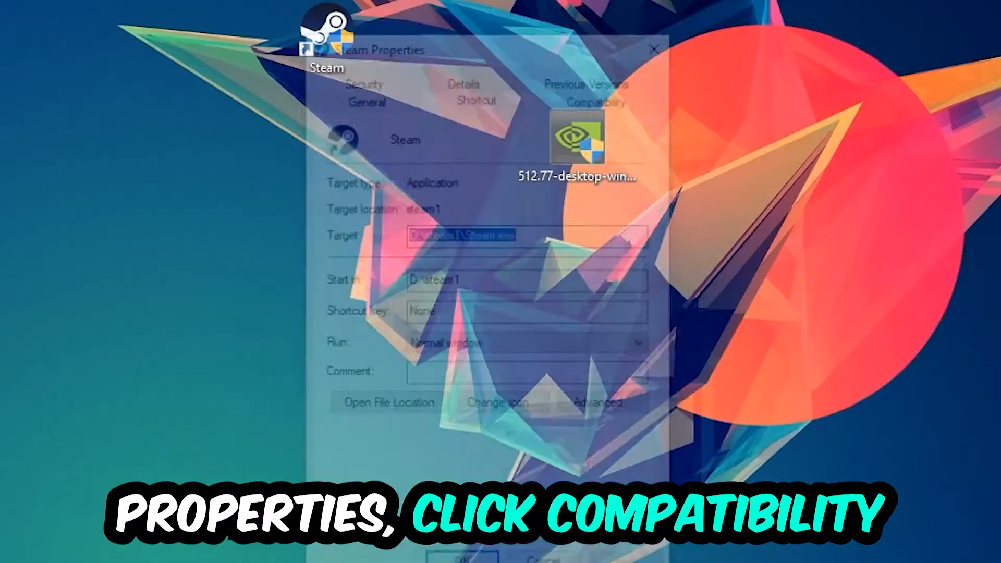
pyautogui.click(601, 94)
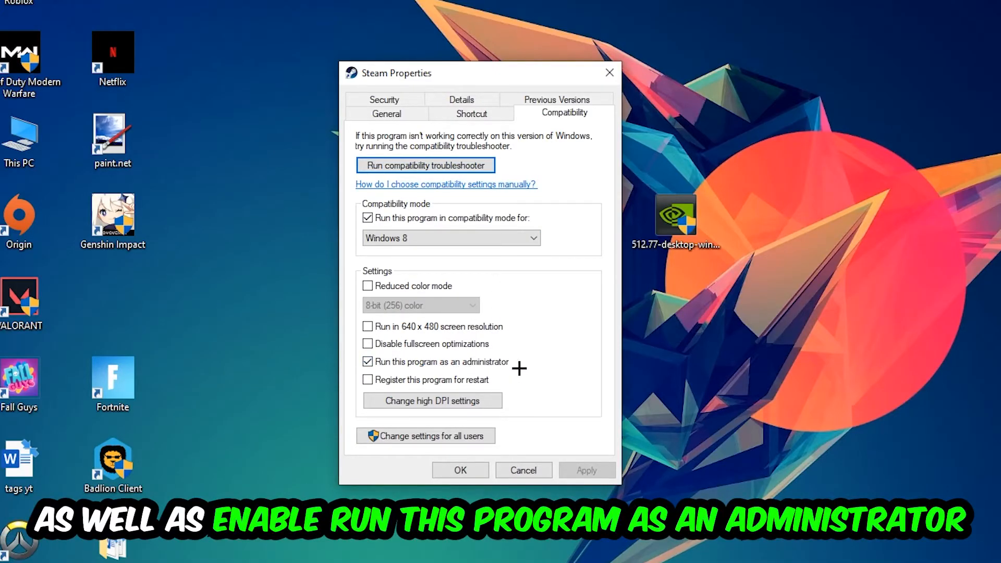
pyautogui.click(459, 470)
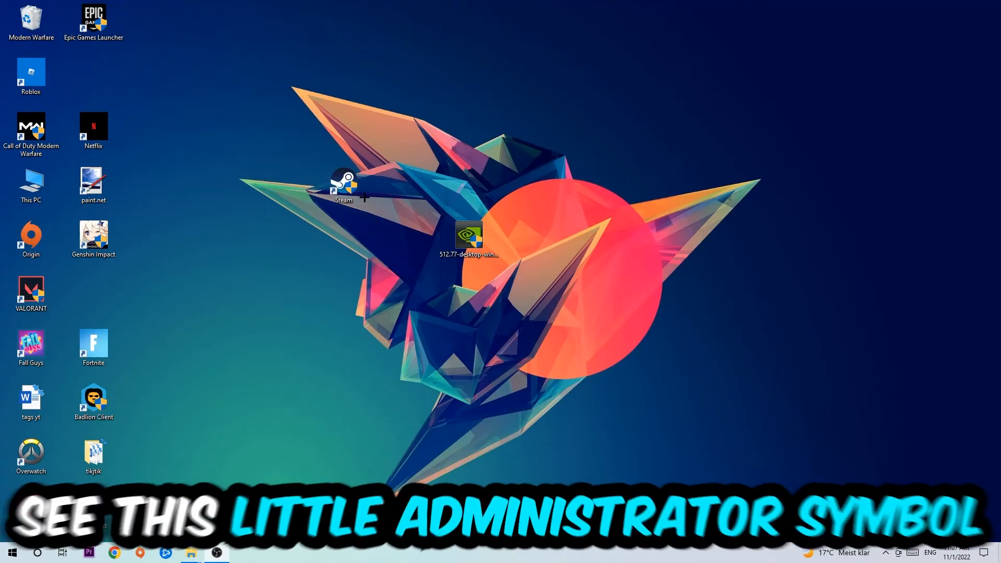
pyautogui.click(343, 186)
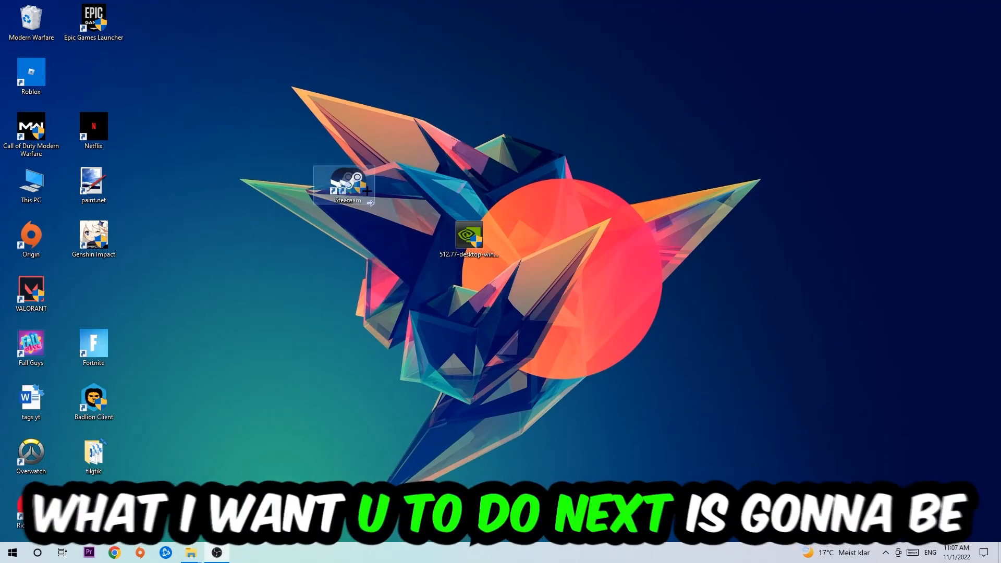